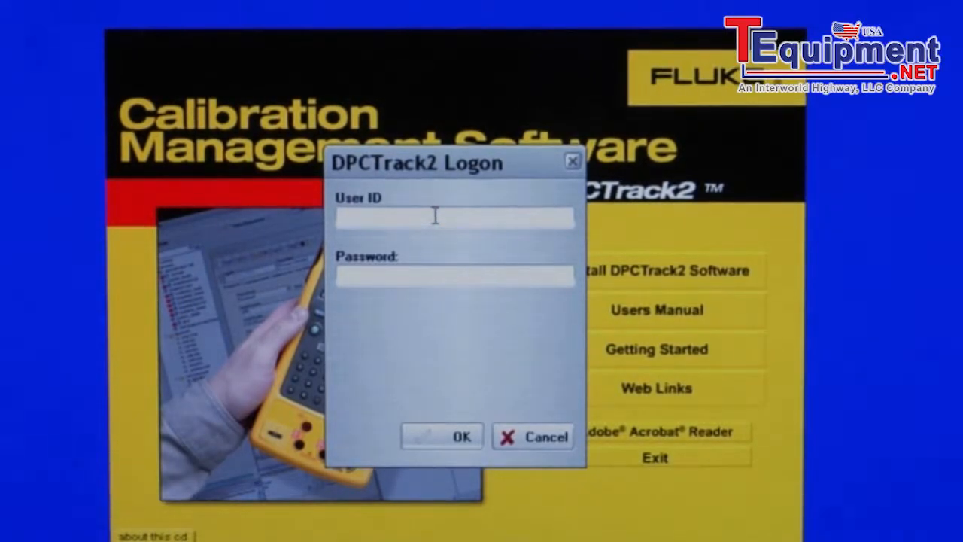
# Log in as admin, acknowledge the expired-password notice and enter a new password.
pyautogui.write('admin')
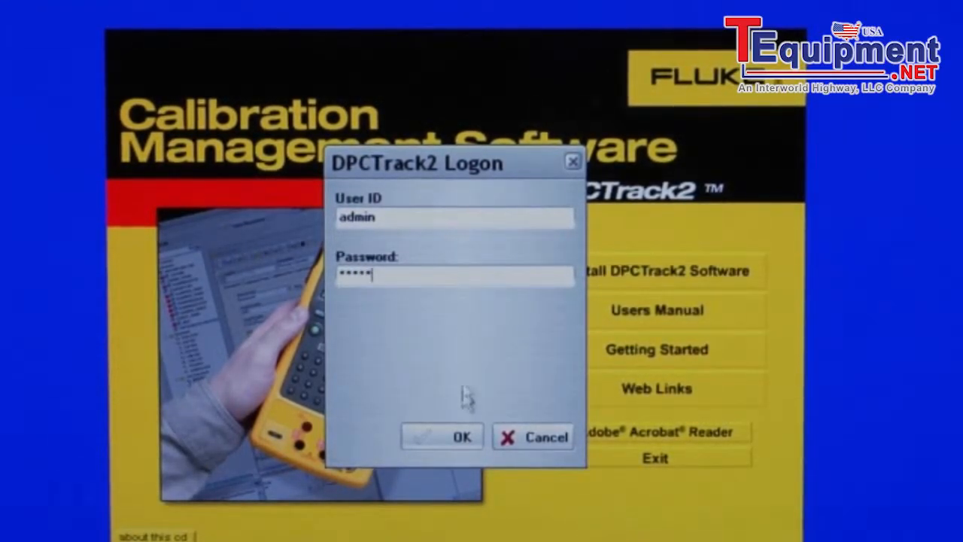
pyautogui.click(442, 436)
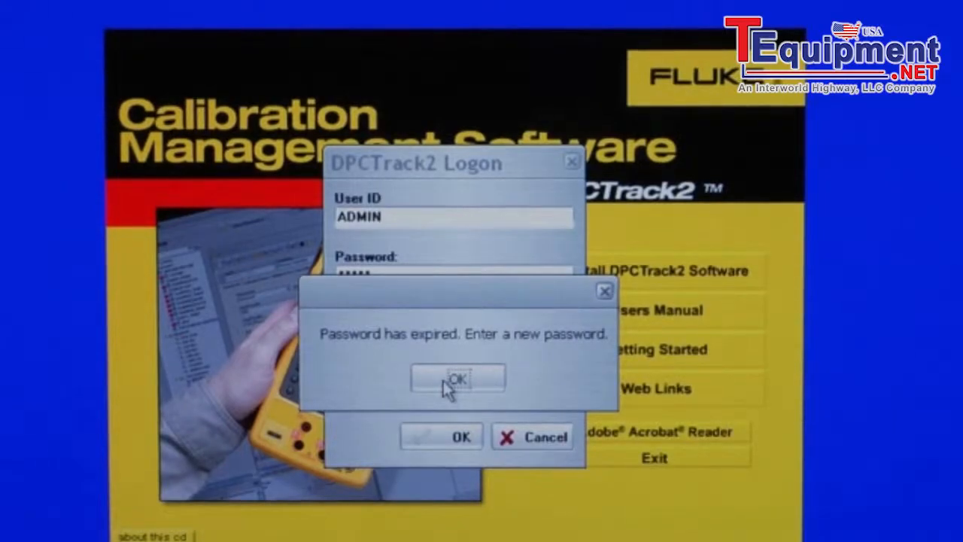
pyautogui.click(458, 378)
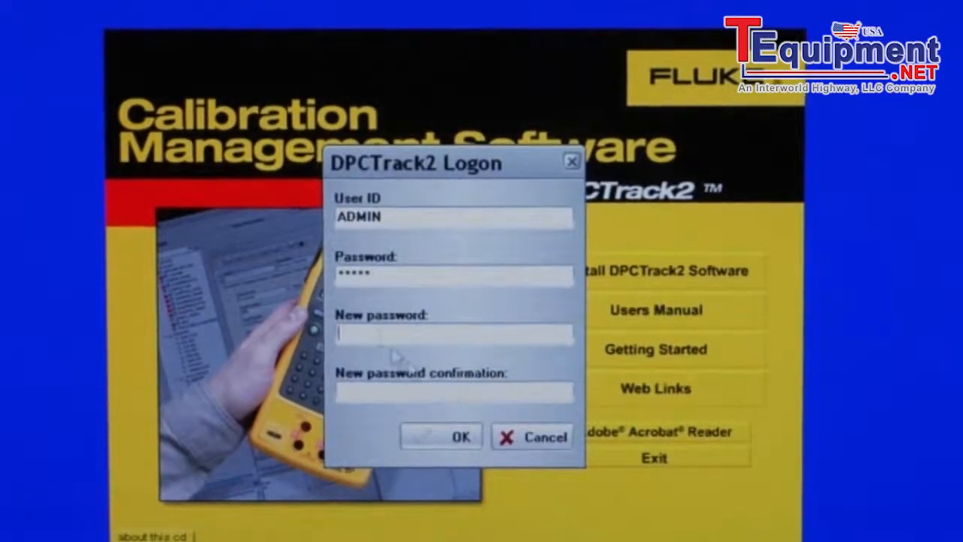
pyautogui.write('***')
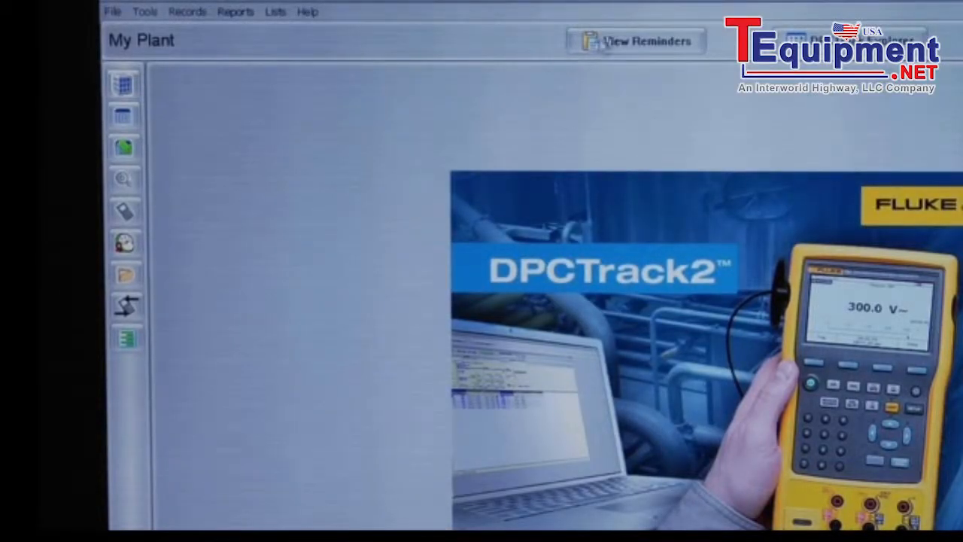
# Check the late instrument calibration reminders (none found), hide them, and show the Explorer item tree.
pyautogui.click(634, 41)
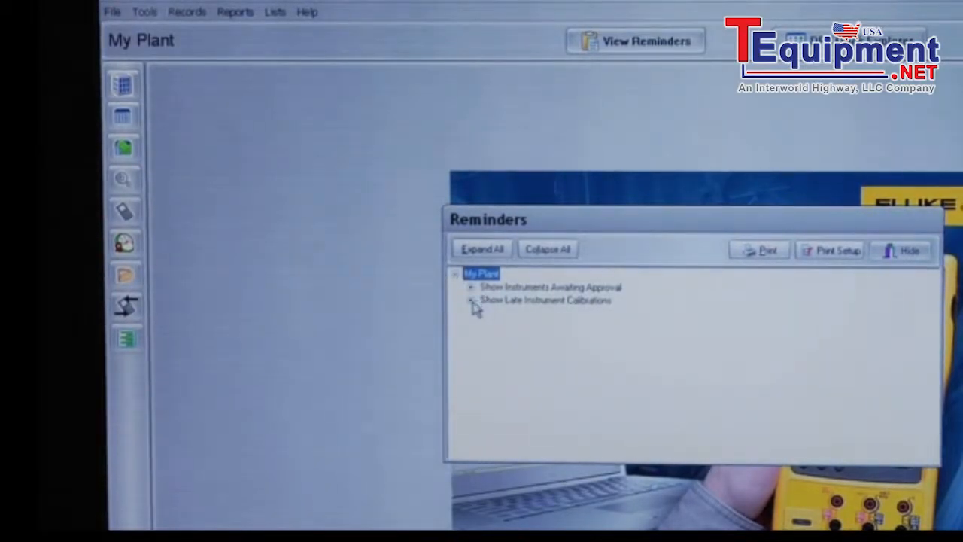
pyautogui.click(471, 301)
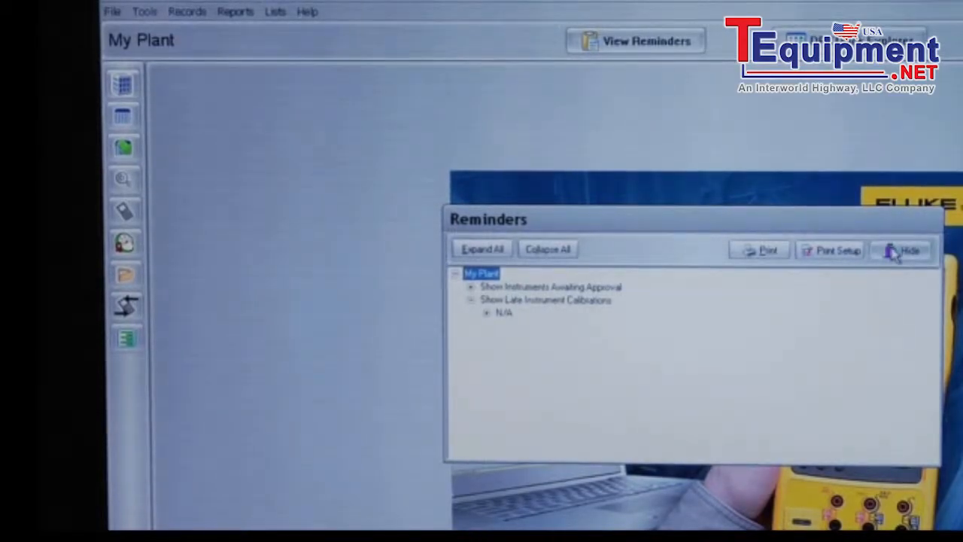
pyautogui.click(902, 249)
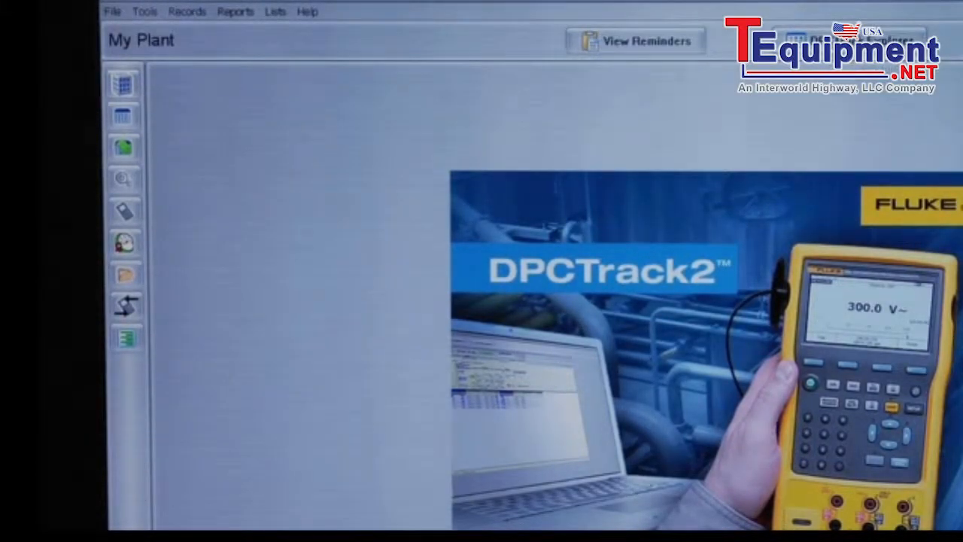
pyautogui.click(124, 83)
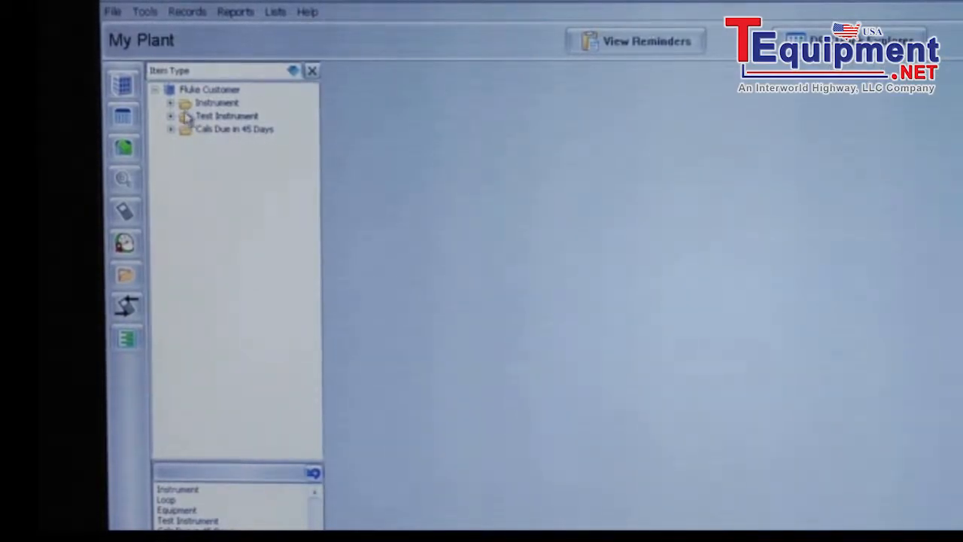
# Expand Instrument > Test Instrument > Cals Due in 45 Days to reach the EXAMTC-TRANS record.
pyautogui.click(172, 102)
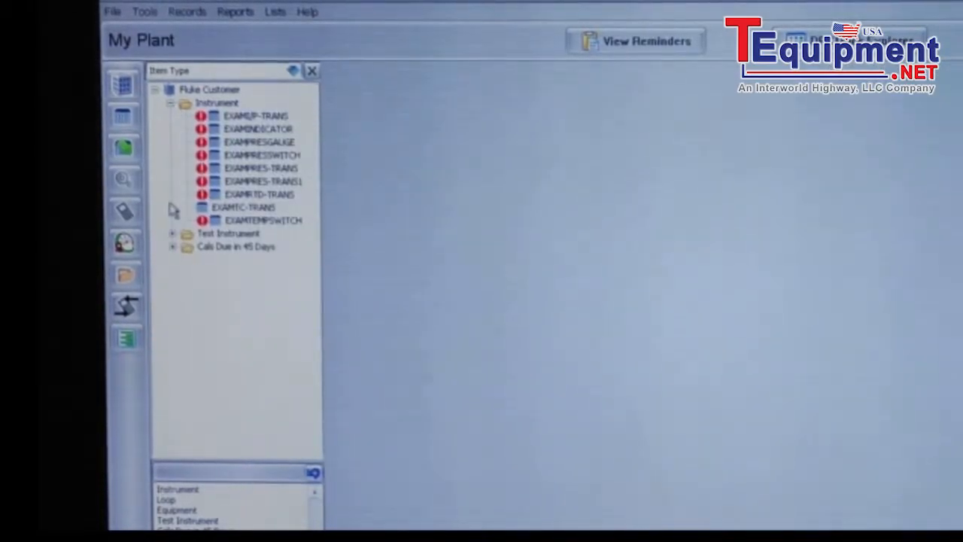
pyautogui.click(172, 233)
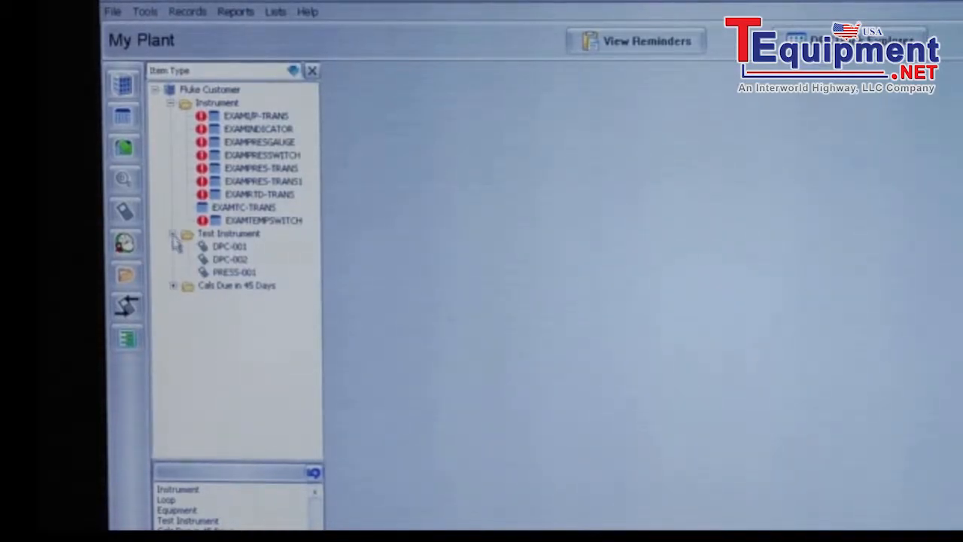
pyautogui.click(174, 289)
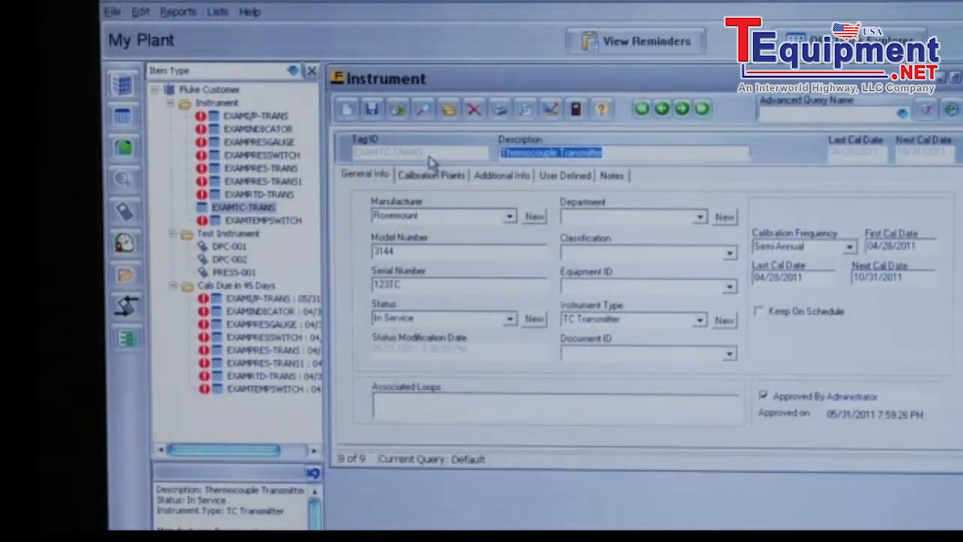
pyautogui.moveTo(397, 108)
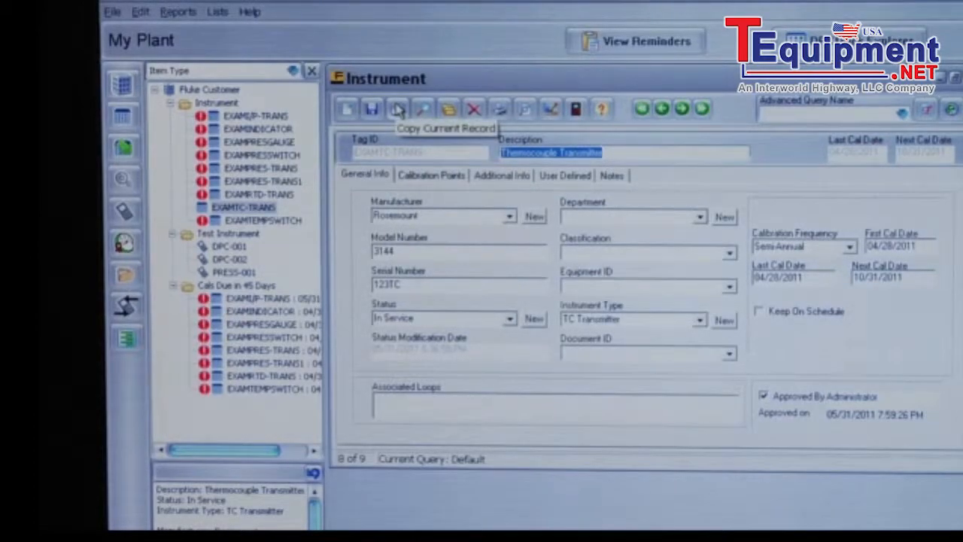
# Copy the current record into new tag TT1234 and view its calibration points.
pyautogui.click(397, 108)
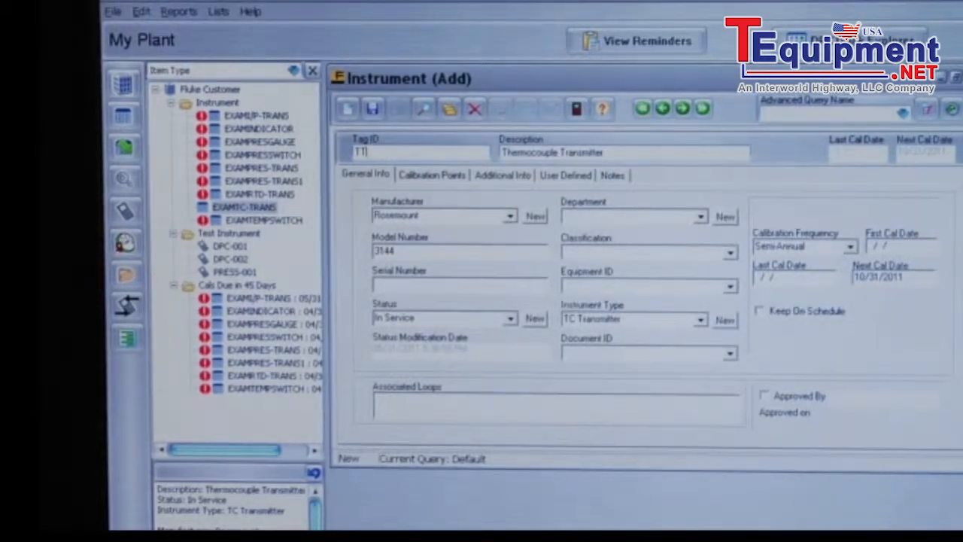
pyautogui.write('.')
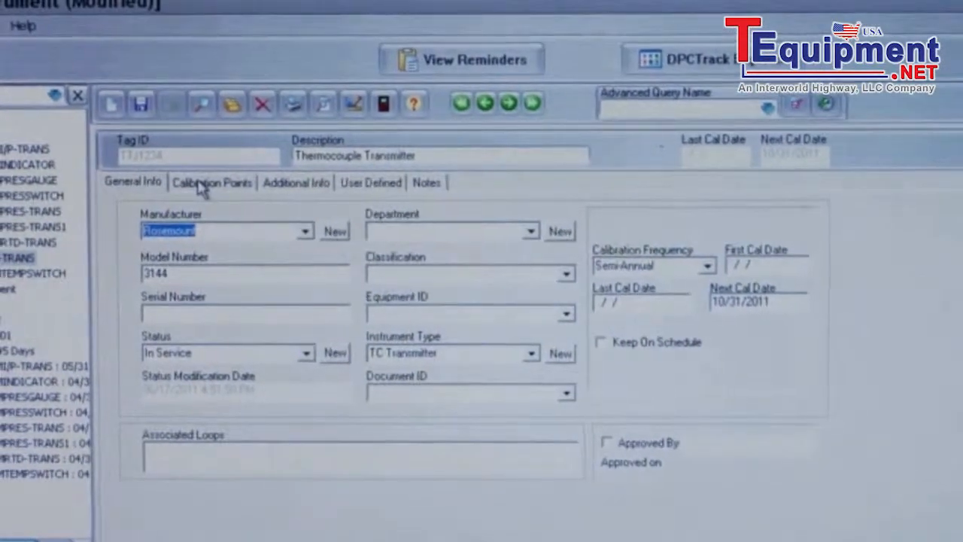
pyautogui.click(211, 182)
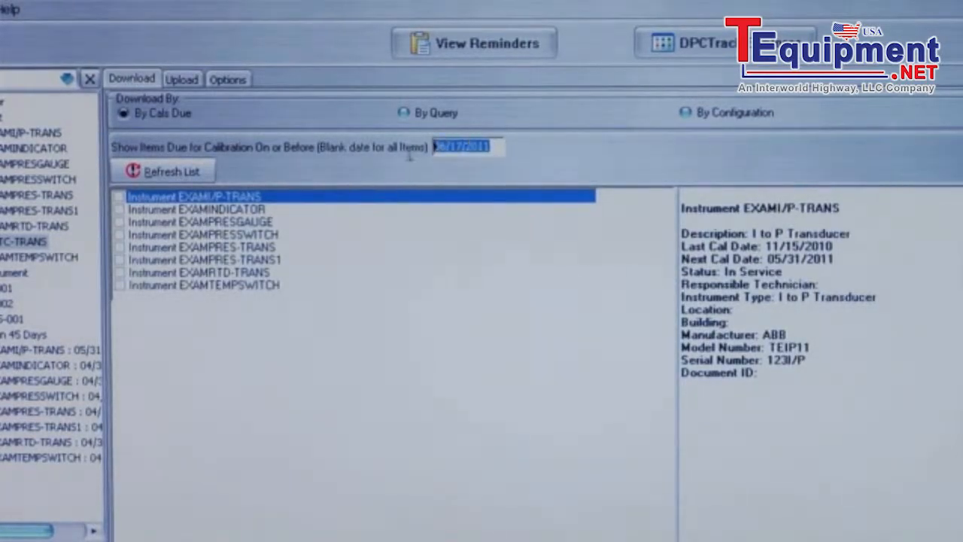
# Blank the Show Items Due date and refresh the download list to include all items.
pyautogui.press('delete')
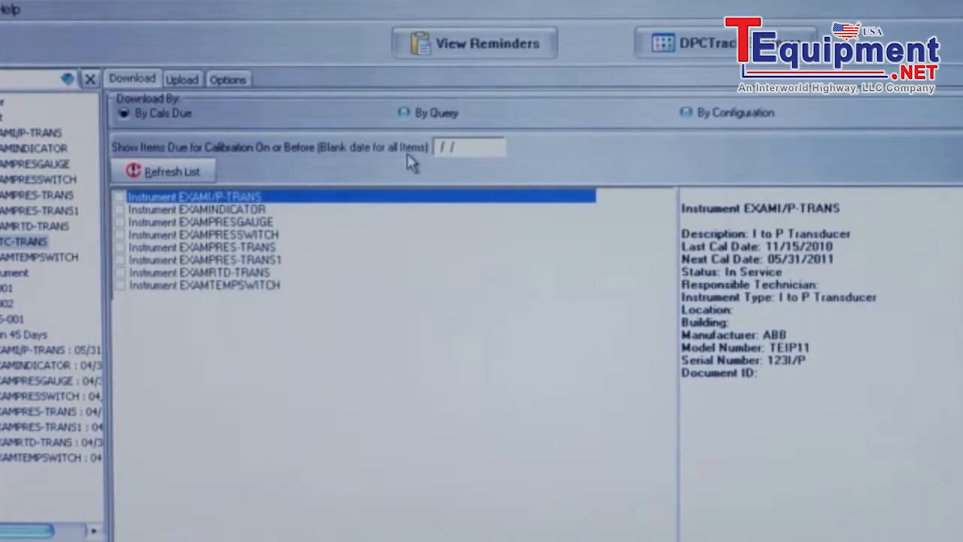
pyautogui.click(165, 171)
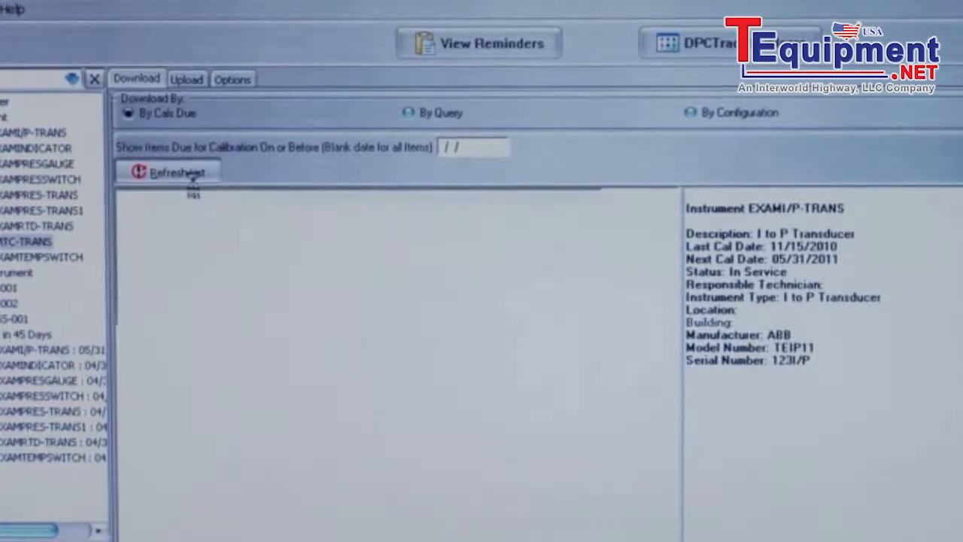